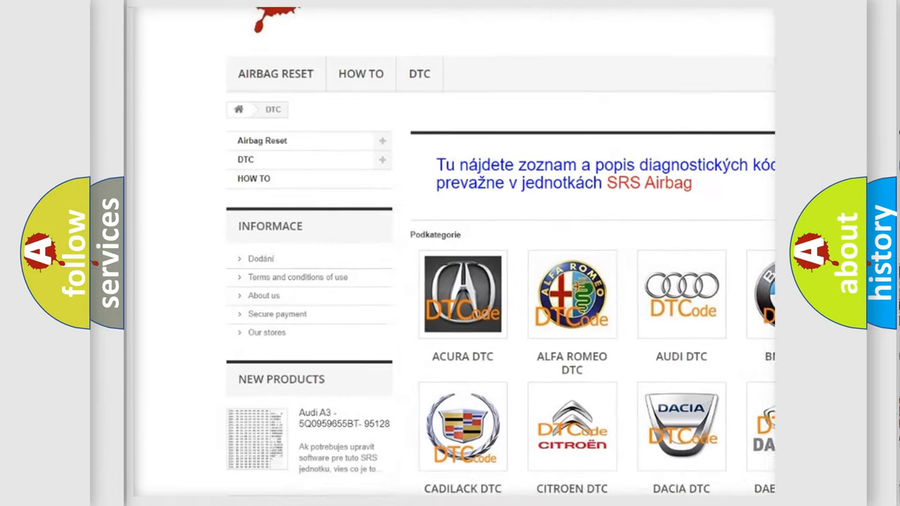
scroll(down, 3)
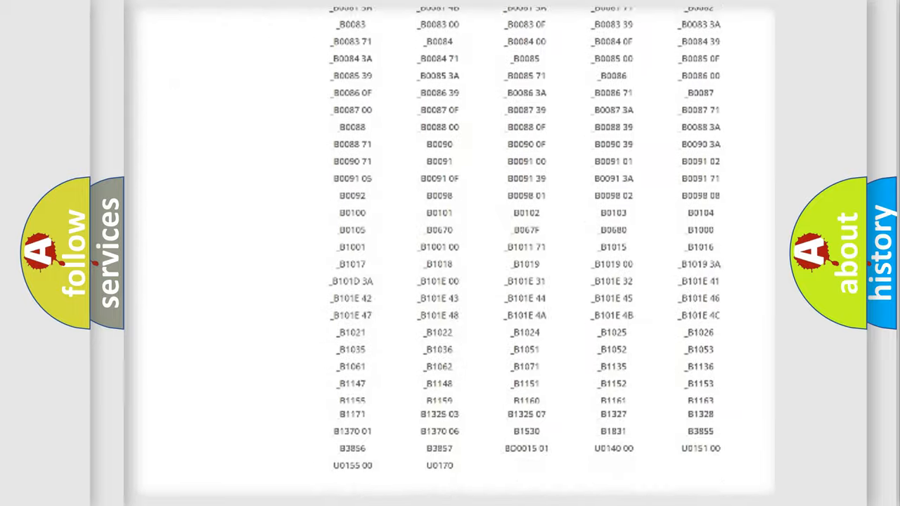
scroll(up, 3)
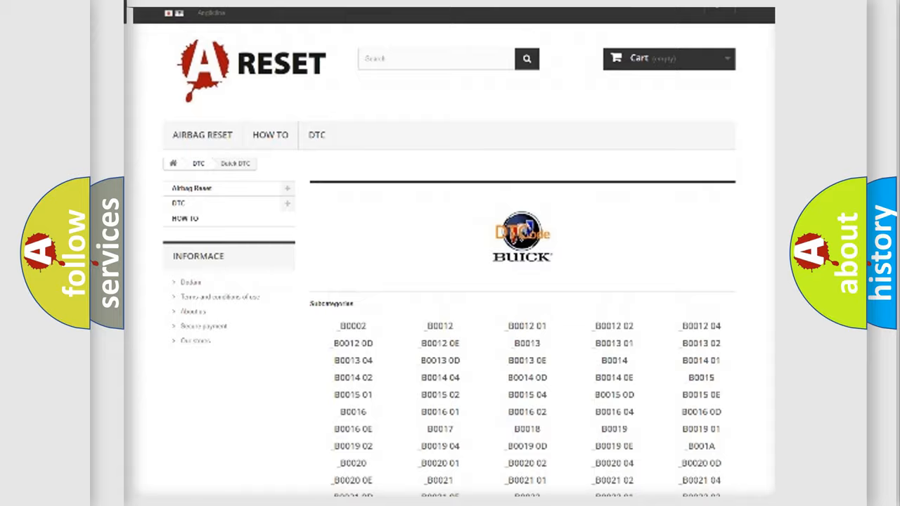